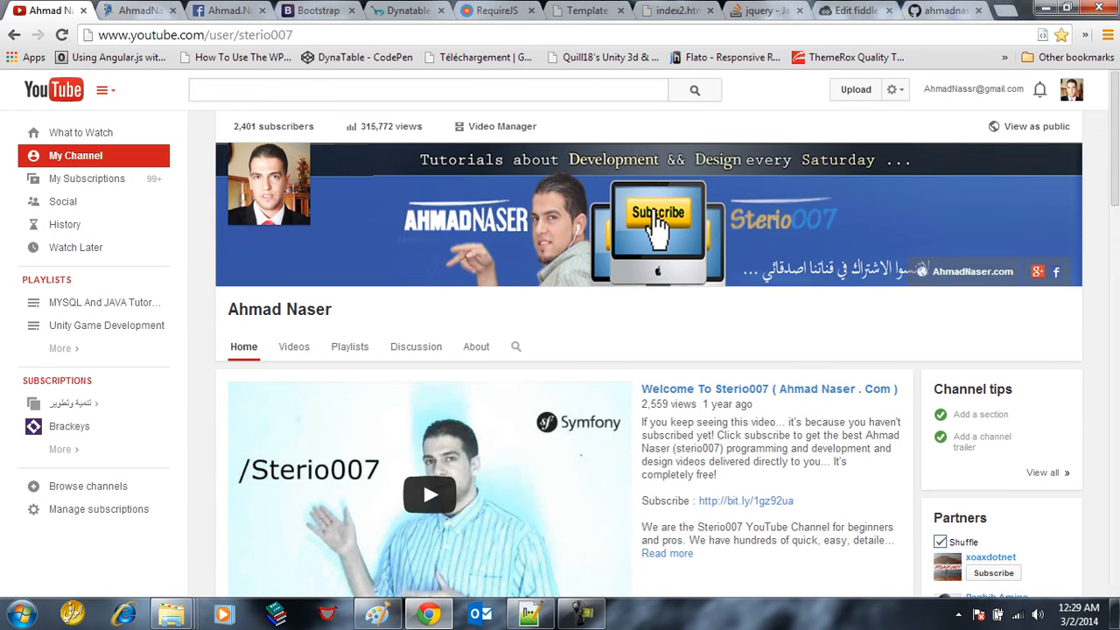
# - Switch from the YouTube channel to the Facebook page, then to the Bootstrap 2.3.2 homepage
pyautogui.click(131, 16)
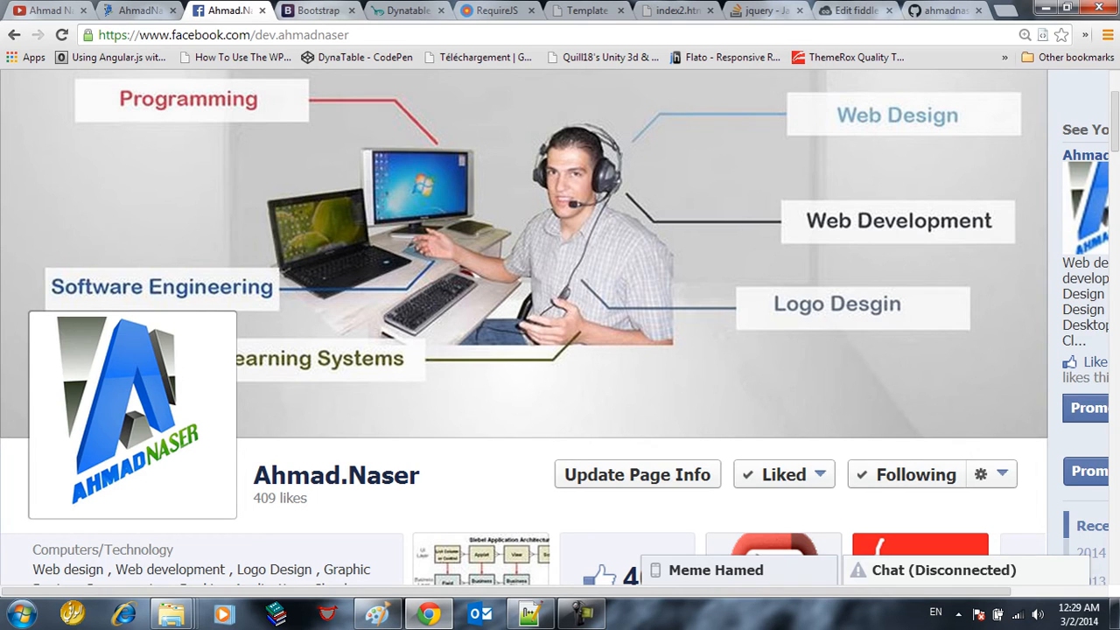
pyautogui.click(315, 10)
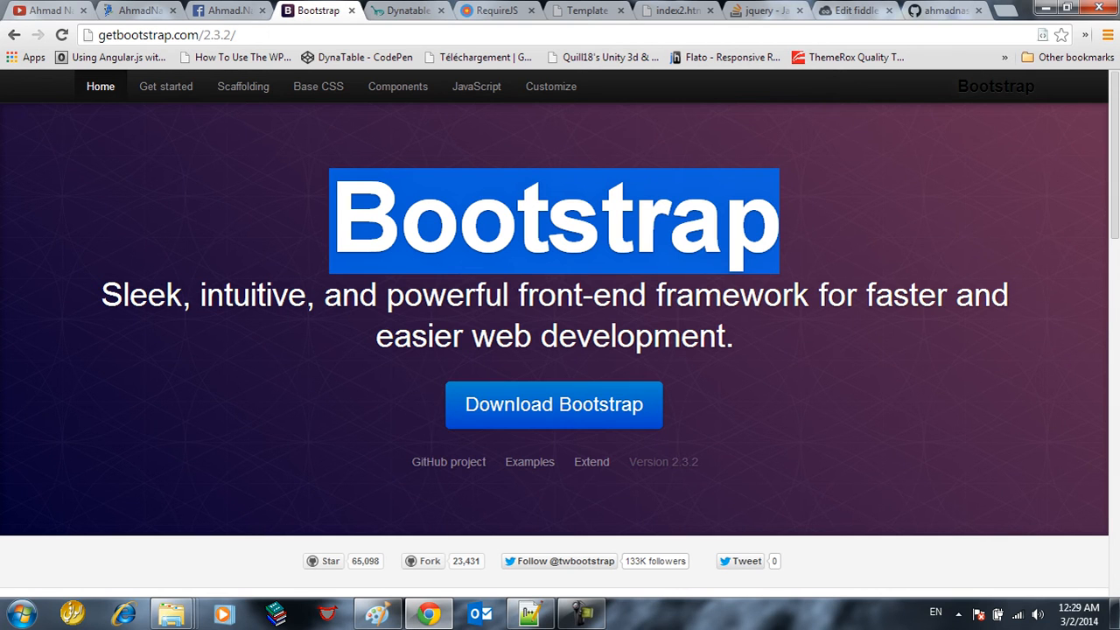
# - Show the Dynatable and RequireJS sites, then bring up the localhost cuisine.php demo table
pyautogui.click(409, 10)
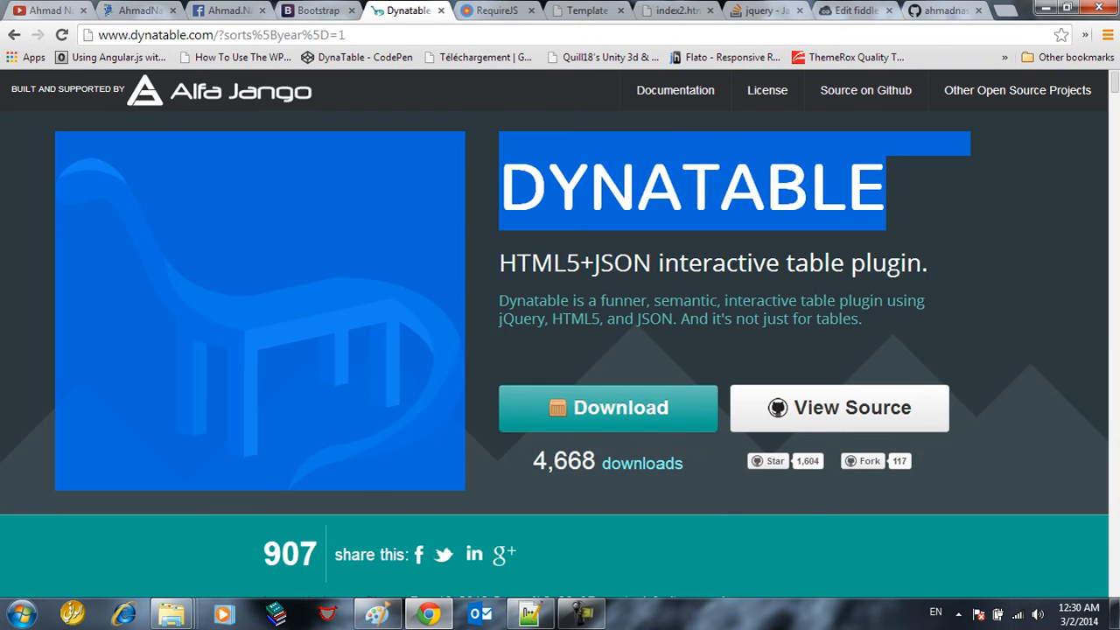
pyautogui.click(509, 11)
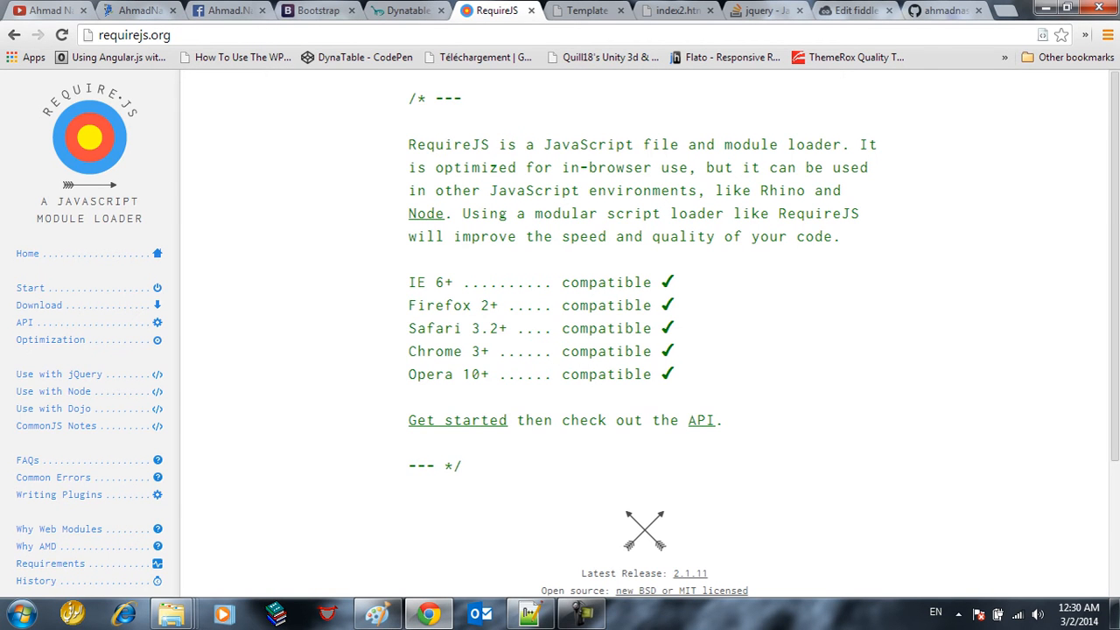
pyautogui.click(399, 11)
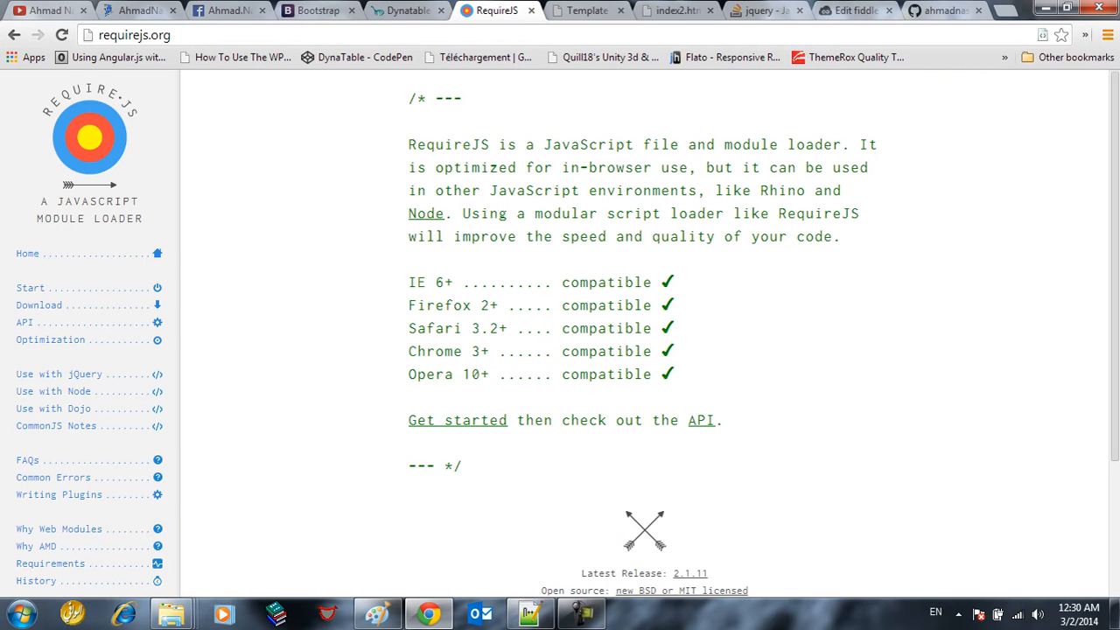
pyautogui.click(591, 10)
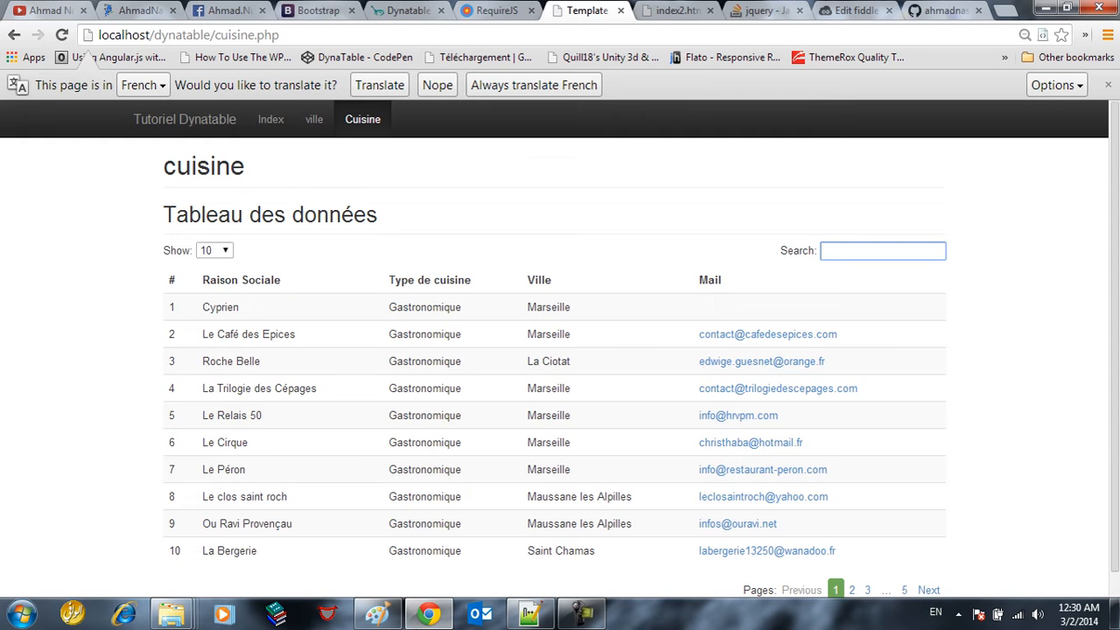
# - Page the cuisine table to page 2, set Show to 20 then back to 10, and page forward again
pyautogui.scroll(-3)
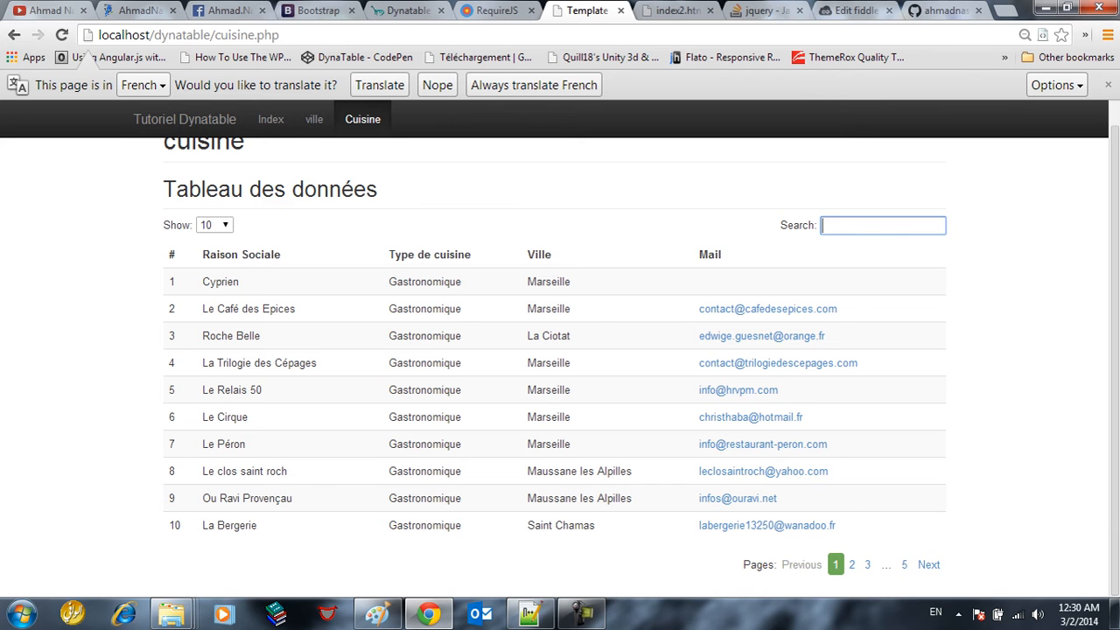
pyautogui.click(851, 565)
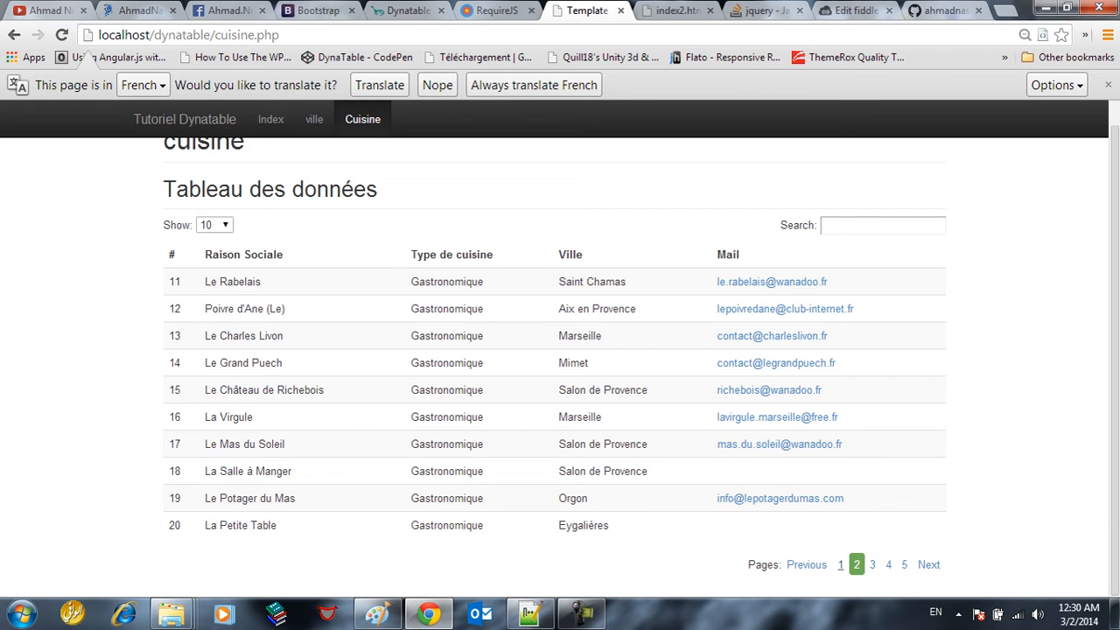
pyautogui.click(213, 224)
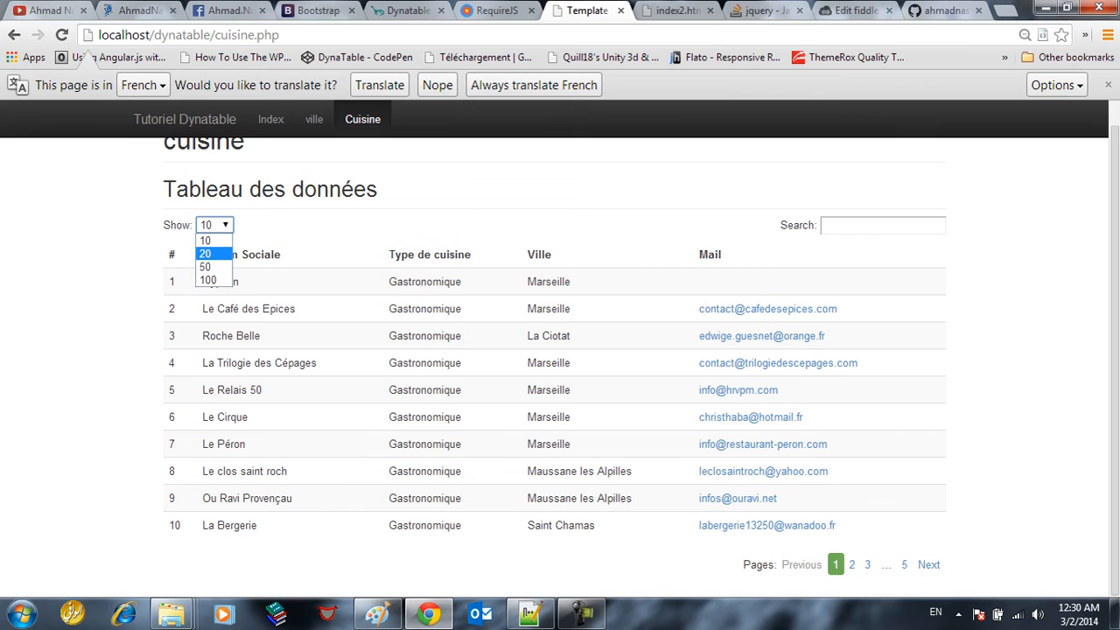
pyautogui.click(204, 254)
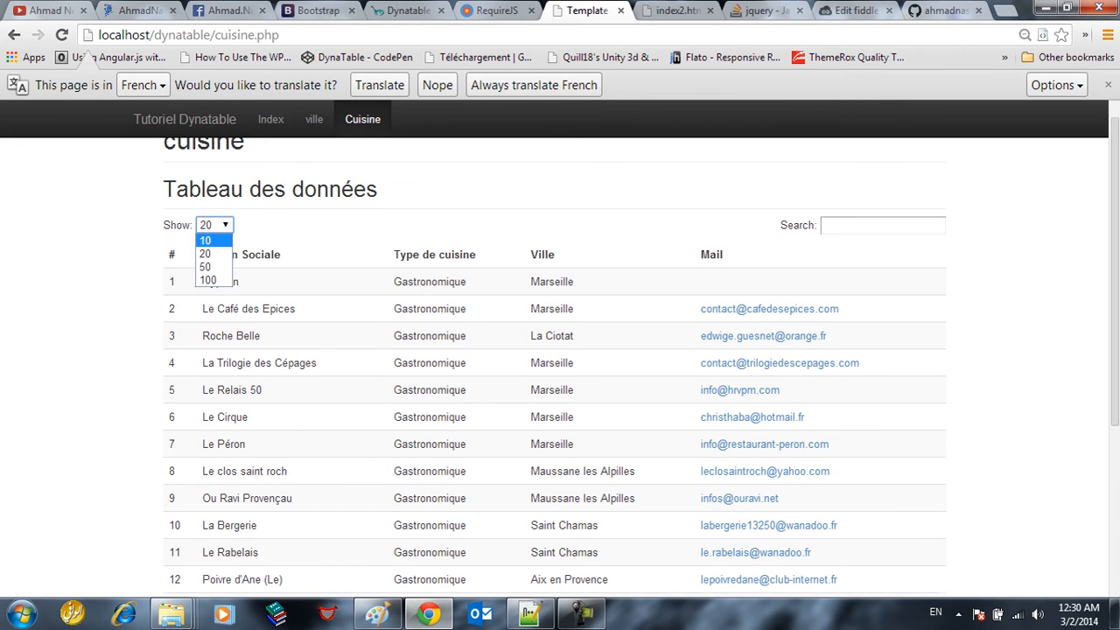
pyautogui.click(206, 239)
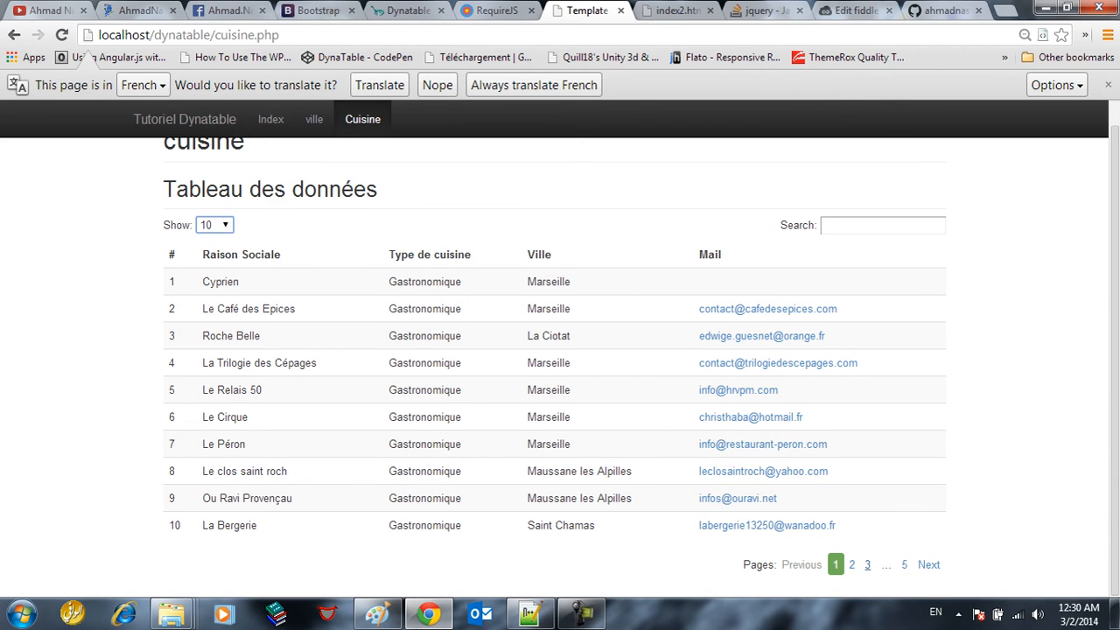
pyautogui.click(850, 565)
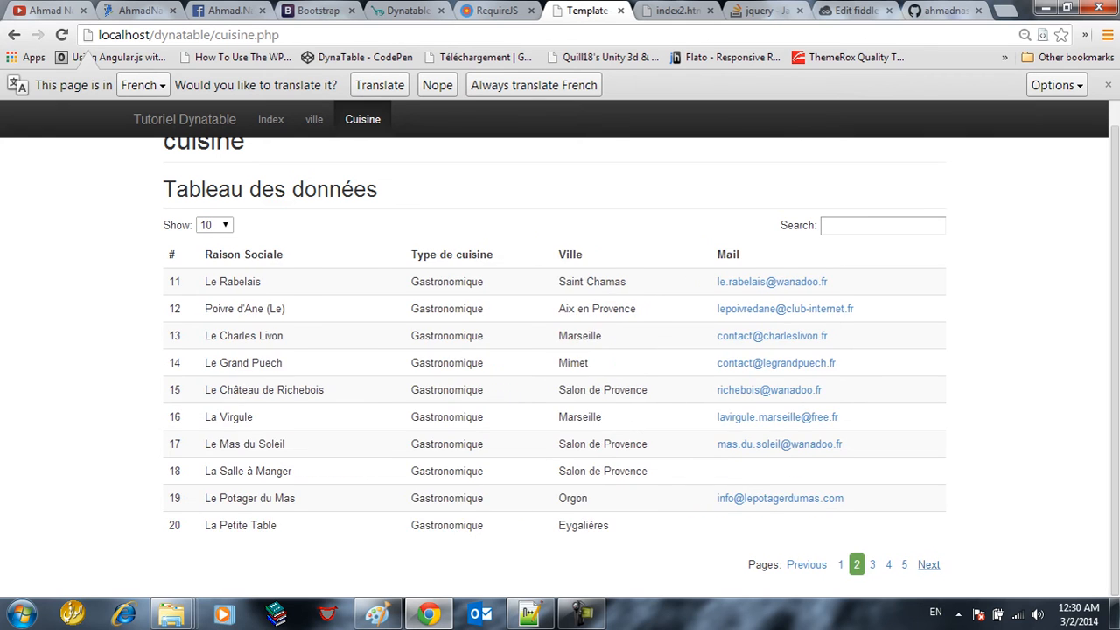
# - Filter the cuisine table by searching for 'le'
pyautogui.click(882, 224)
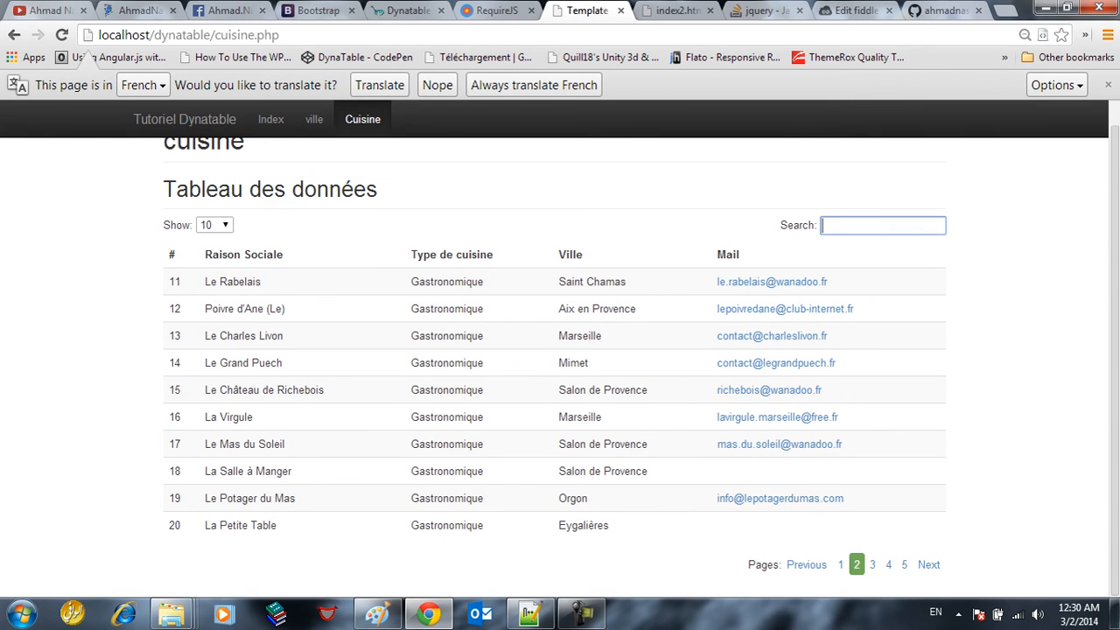
pyautogui.write('le')
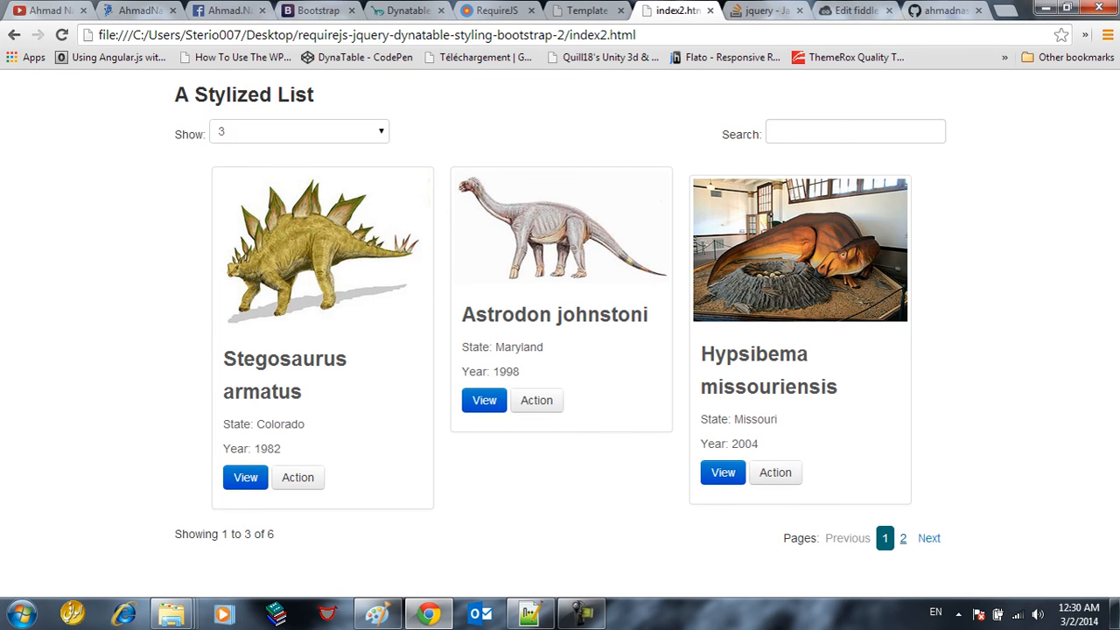
# - Page the dinosaur cards to page 2, show all six at once, then return to three per page
pyautogui.click(903, 537)
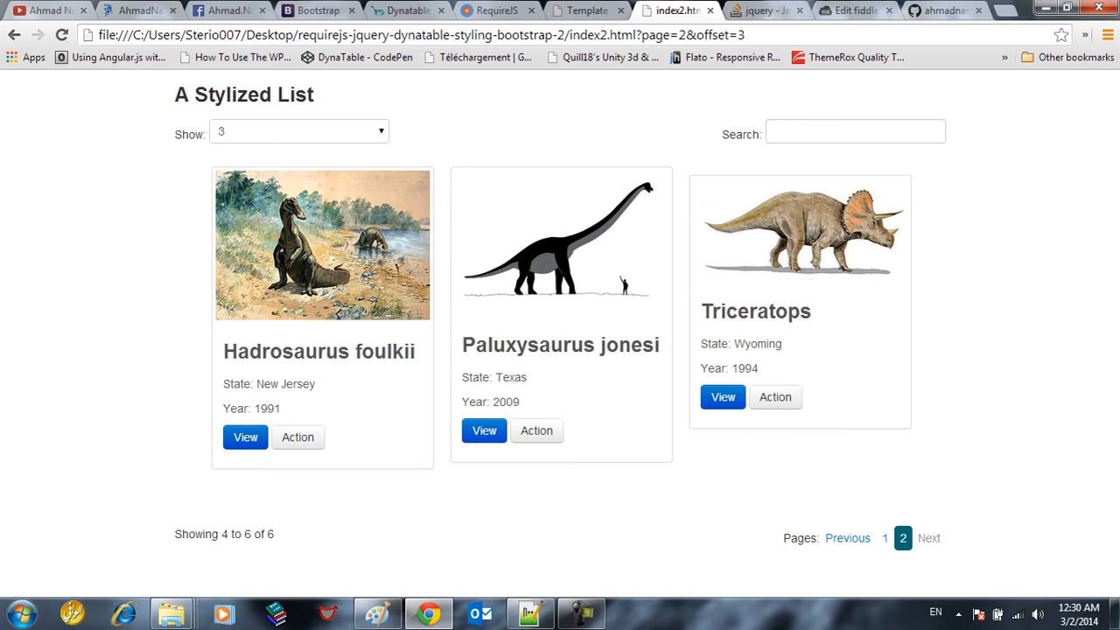
pyautogui.click(854, 133)
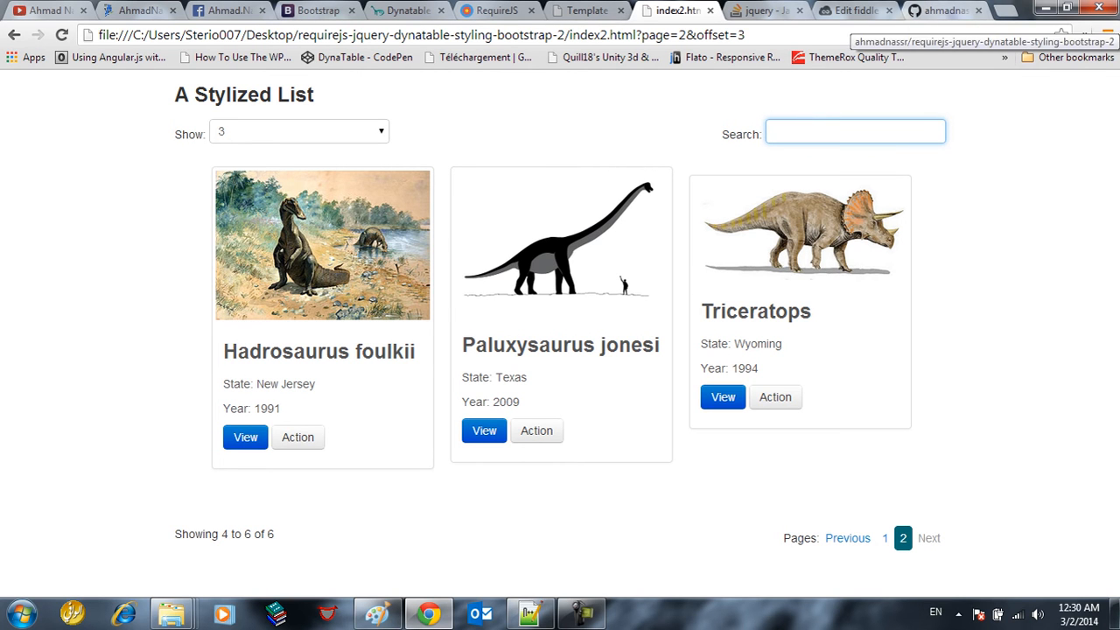
pyautogui.click(299, 131)
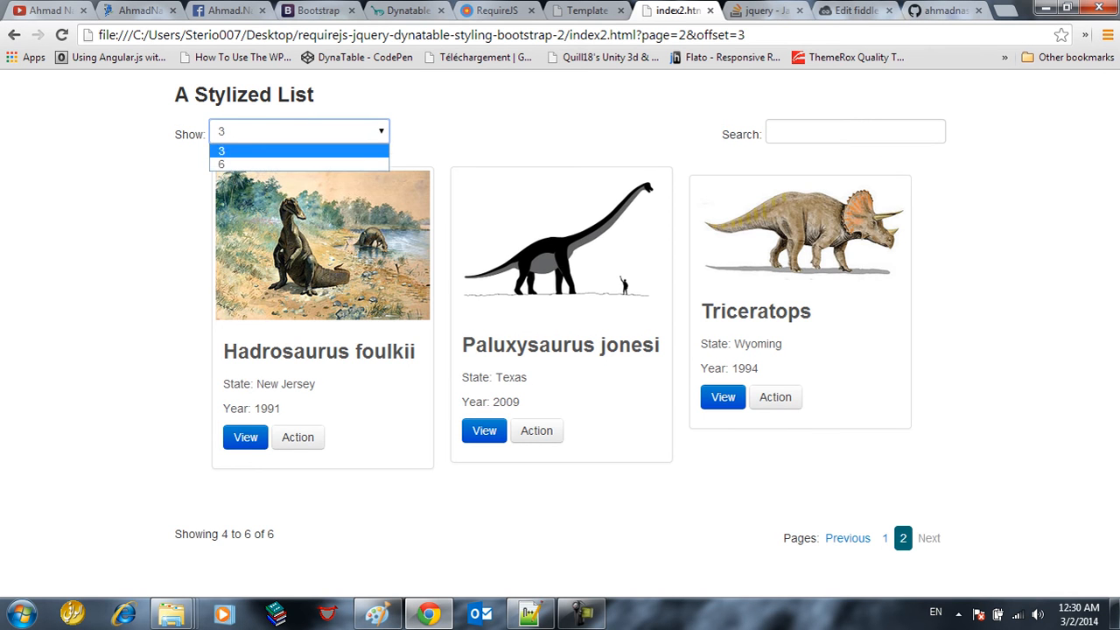
pyautogui.click(225, 164)
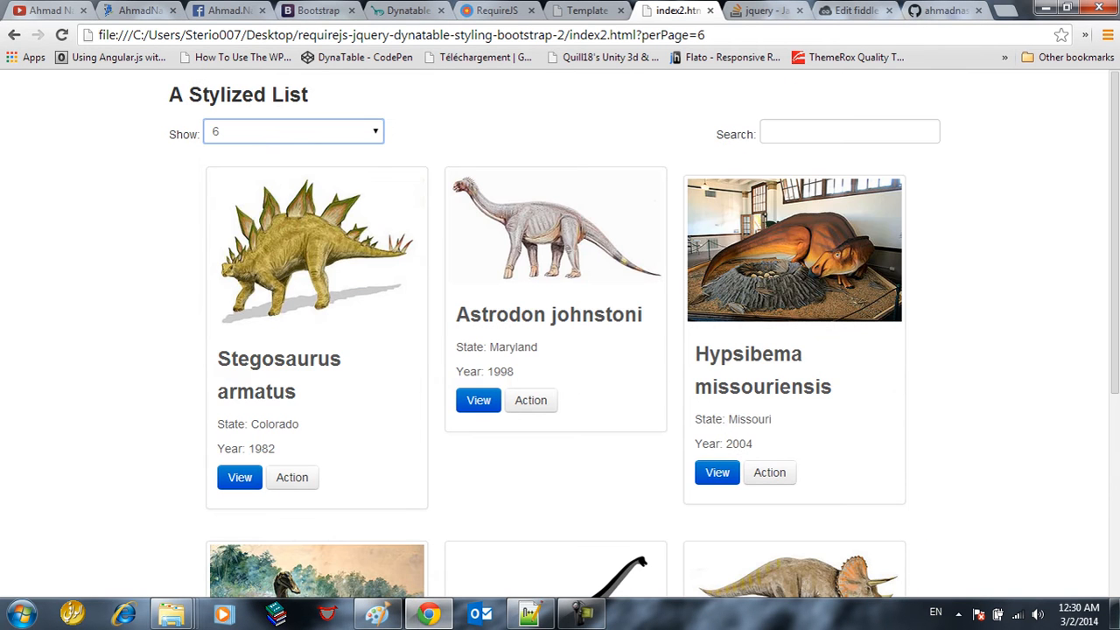
pyautogui.click(294, 131)
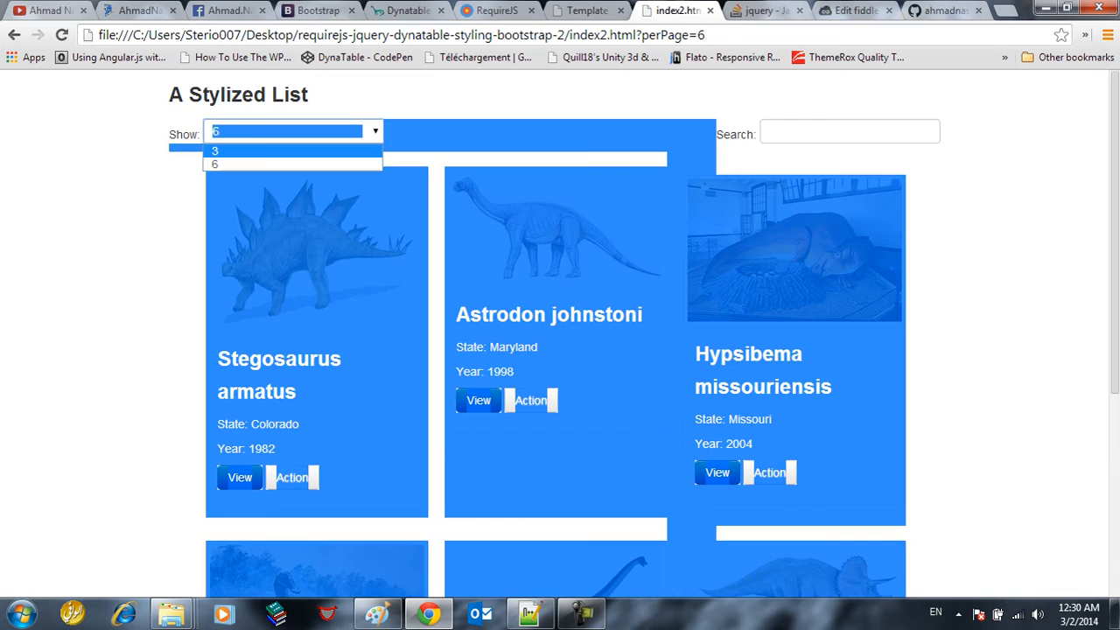
pyautogui.click(217, 150)
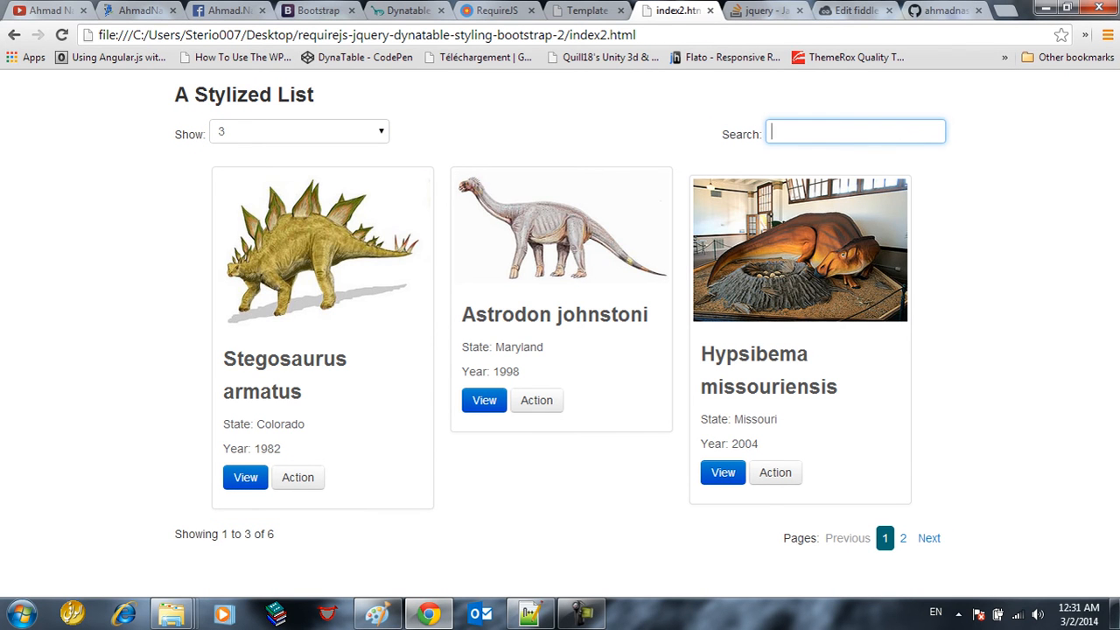
# - Search the dinosaur list for 19, 2004, hy, a and Miss, then return to the cuisine table page
pyautogui.write('19')
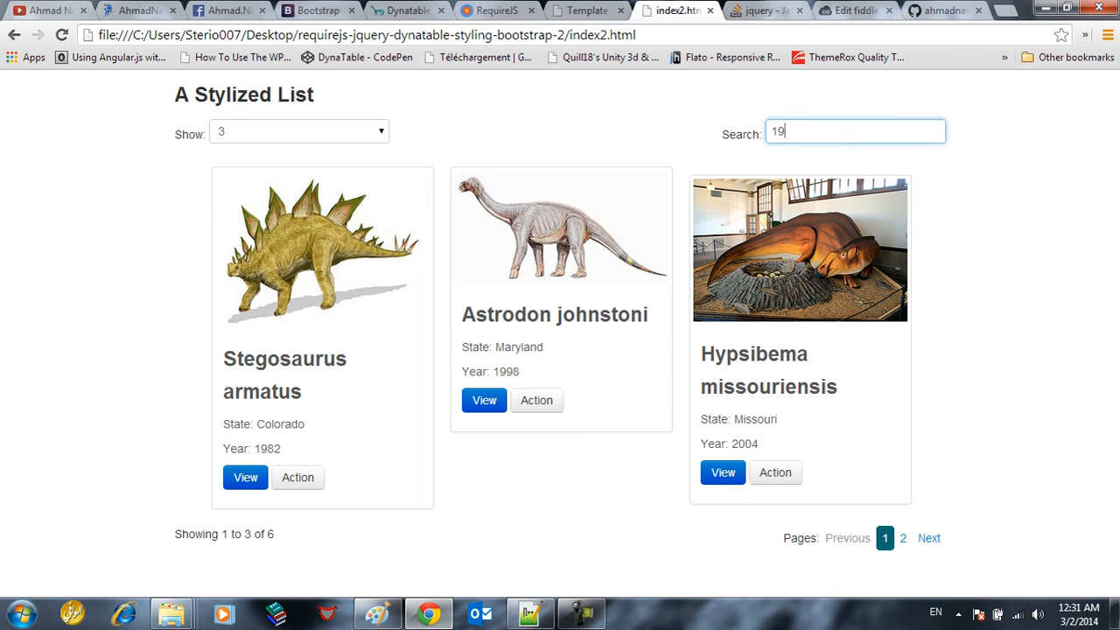
pyautogui.write('2004')
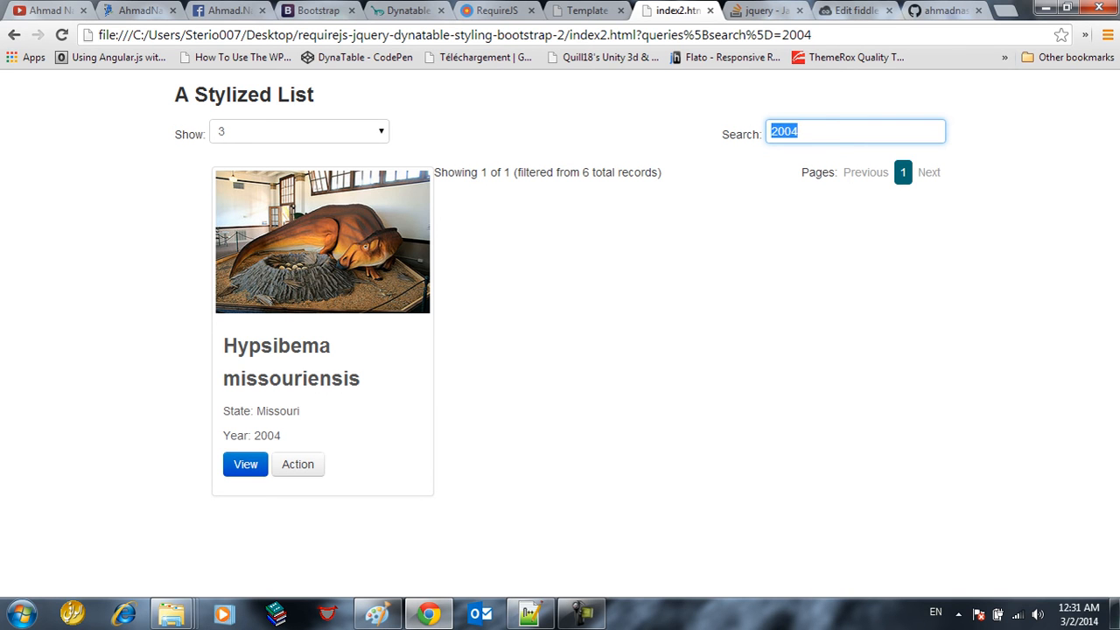
pyautogui.write('hy')
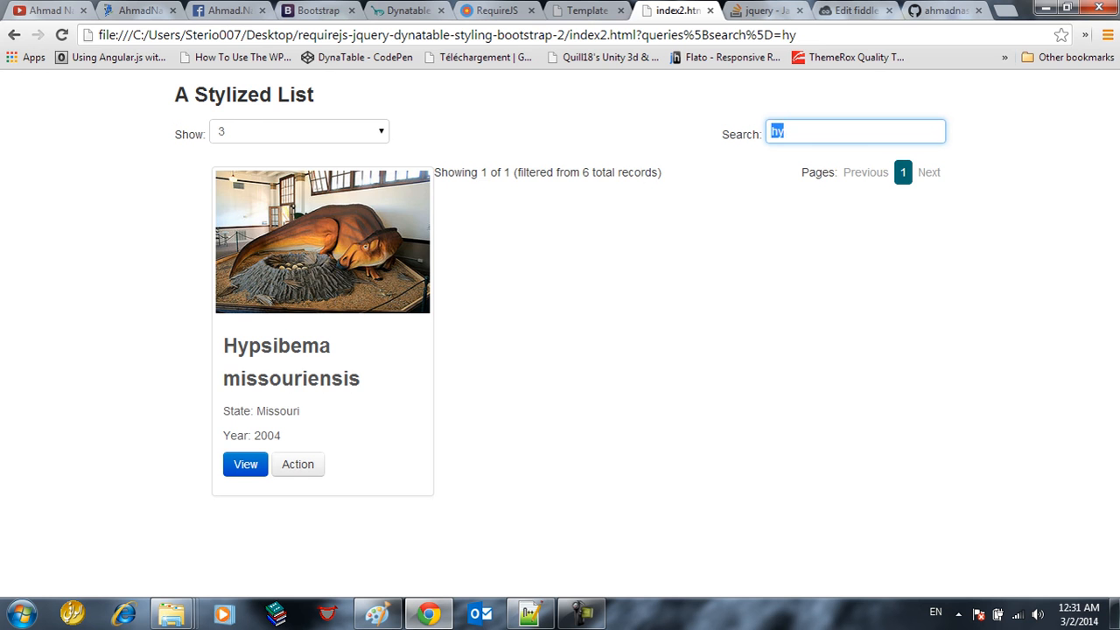
pyautogui.write('a')
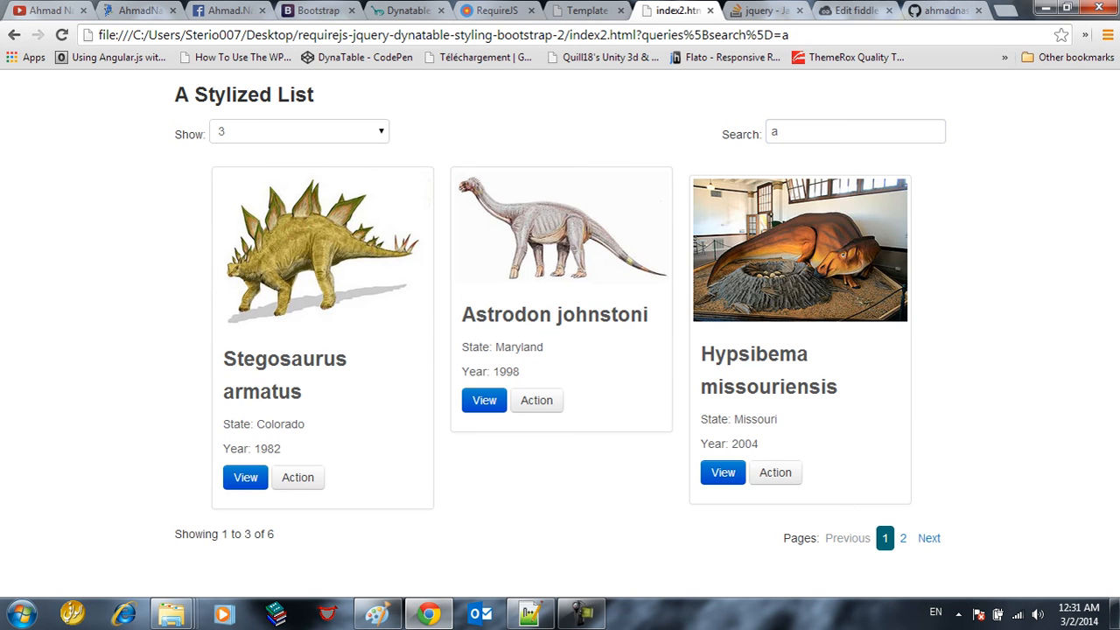
pyautogui.click(853, 133)
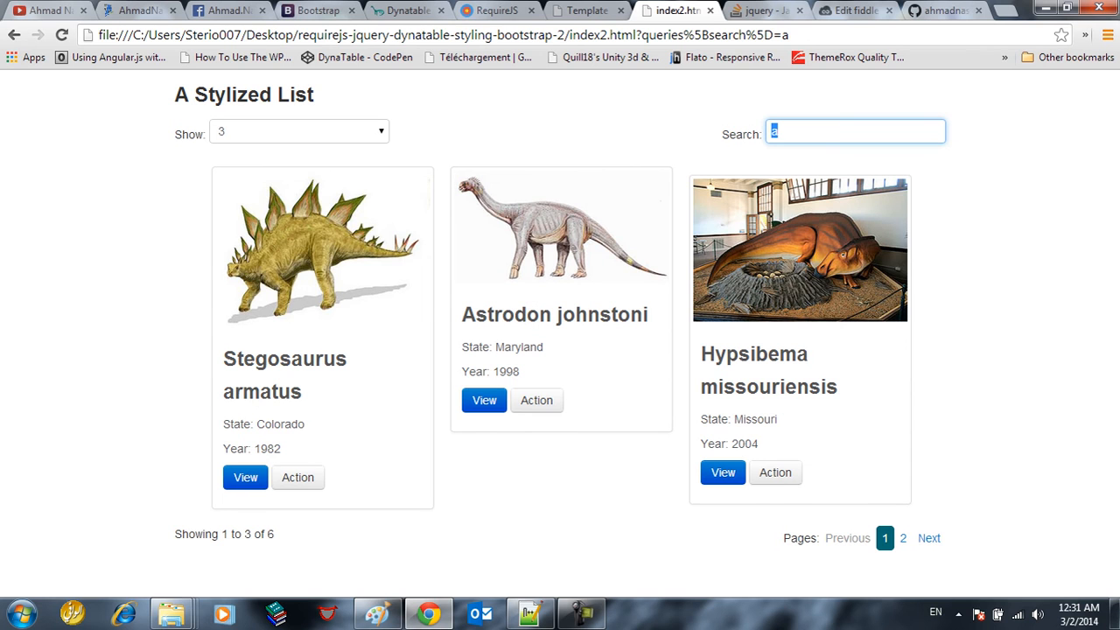
pyautogui.write('Miss')
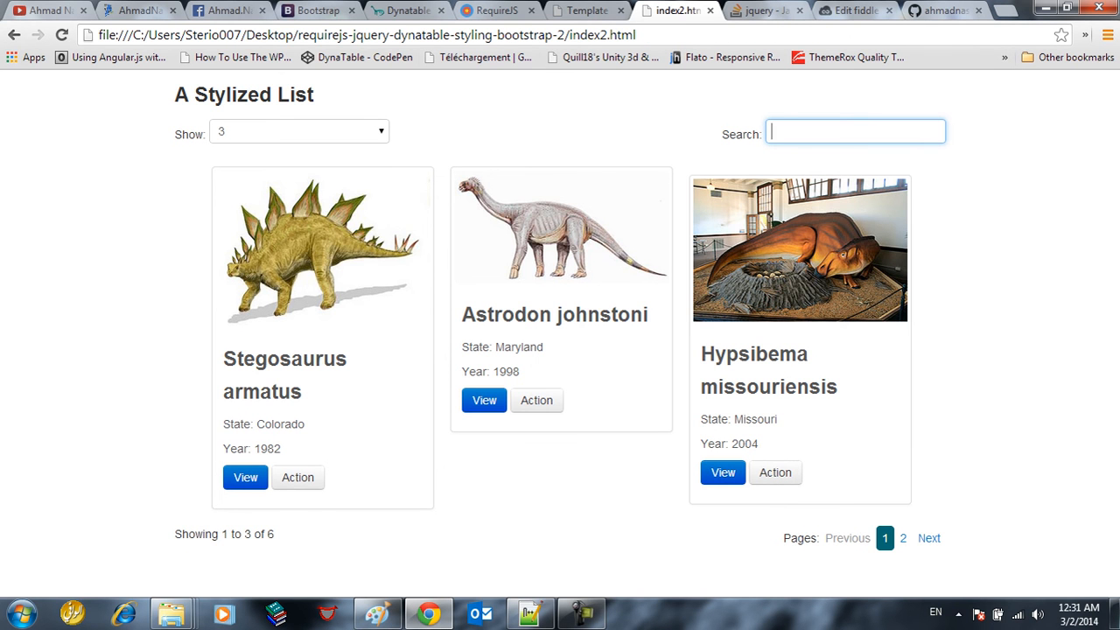
pyautogui.click(591, 14)
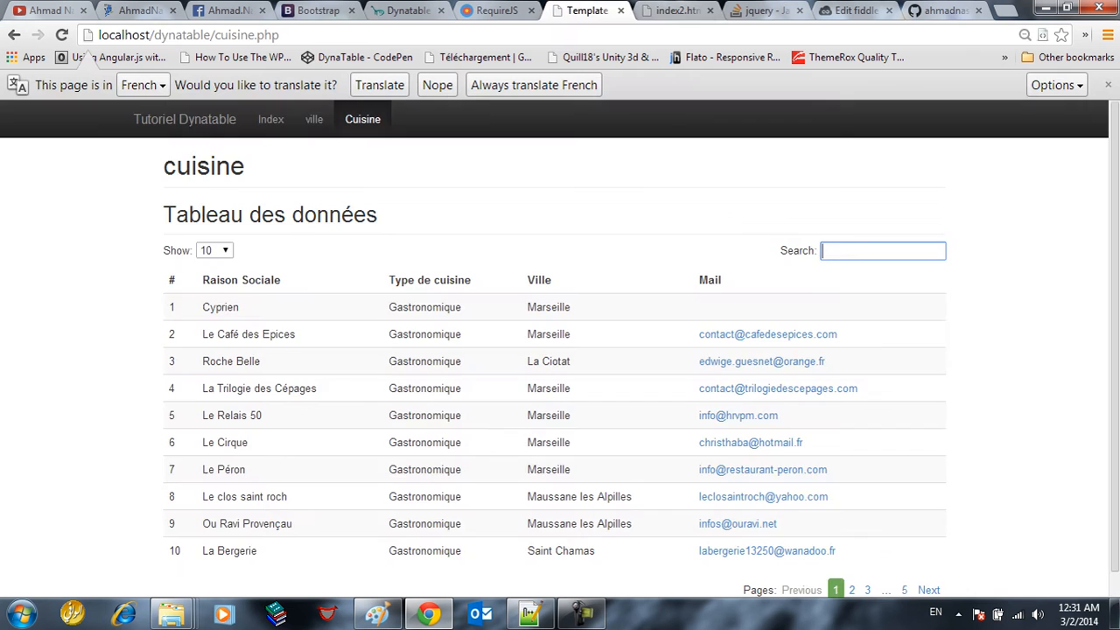
# - Glance at the Stack Overflow answer and JSFiddle sort example, then bring up the requirejs-jquery-dynatable-styling-bootstrap-2 GitHub repository
pyautogui.click(766, 10)
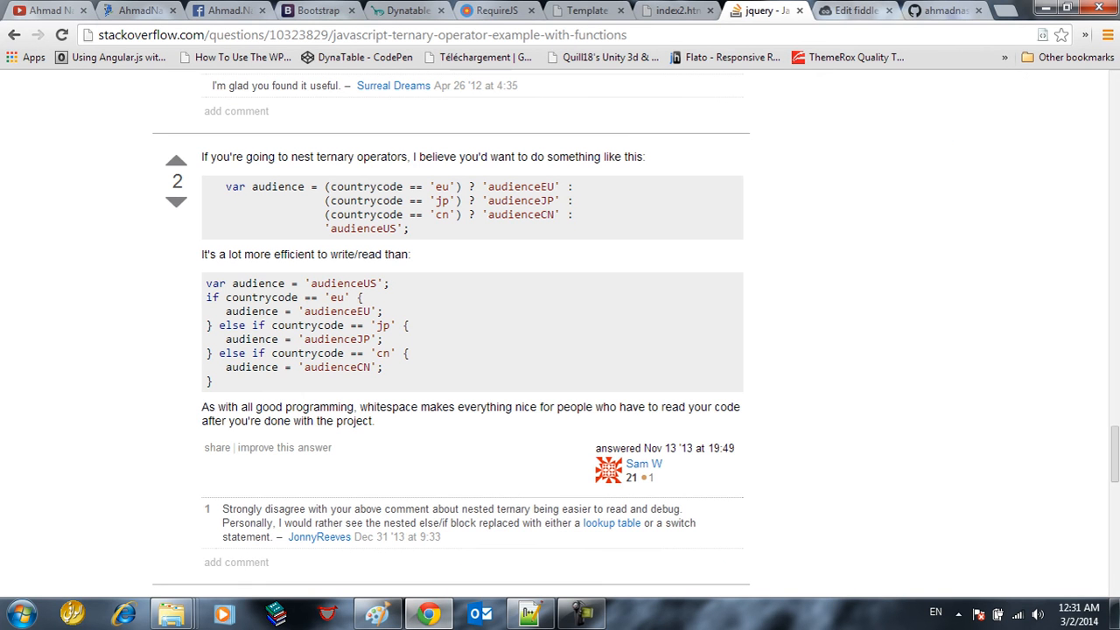
pyautogui.click(860, 10)
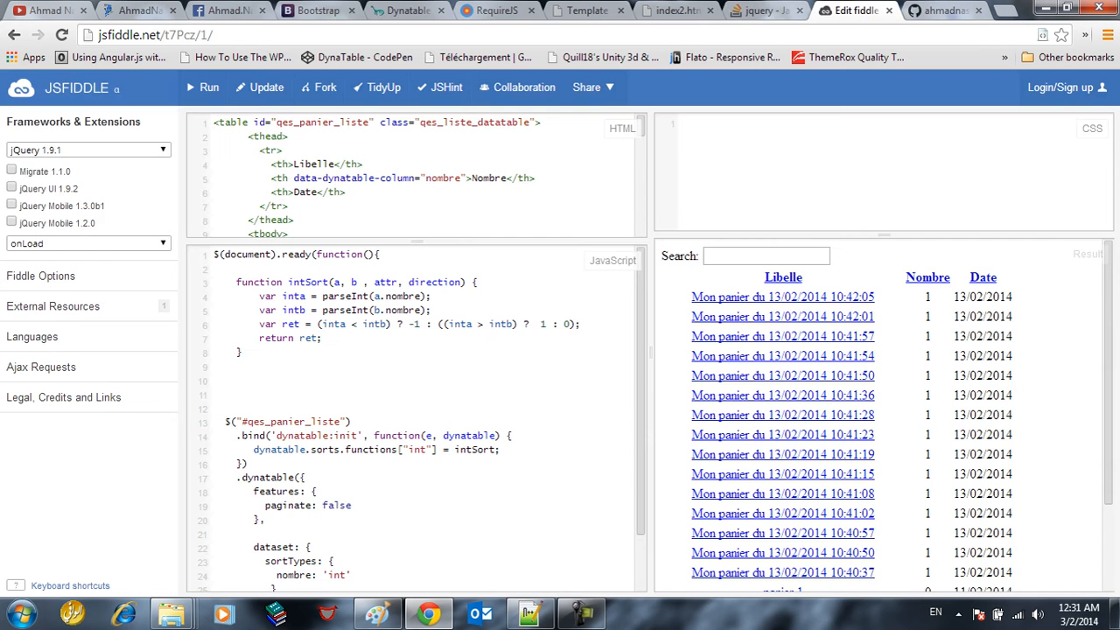
pyautogui.scroll(-3)
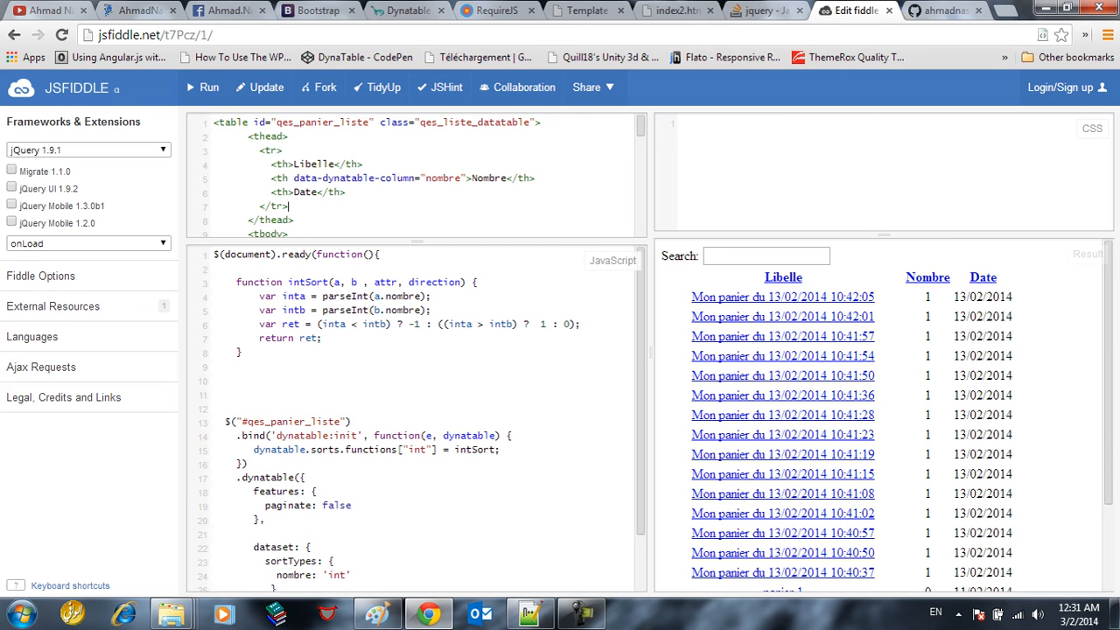
pyautogui.click(941, 13)
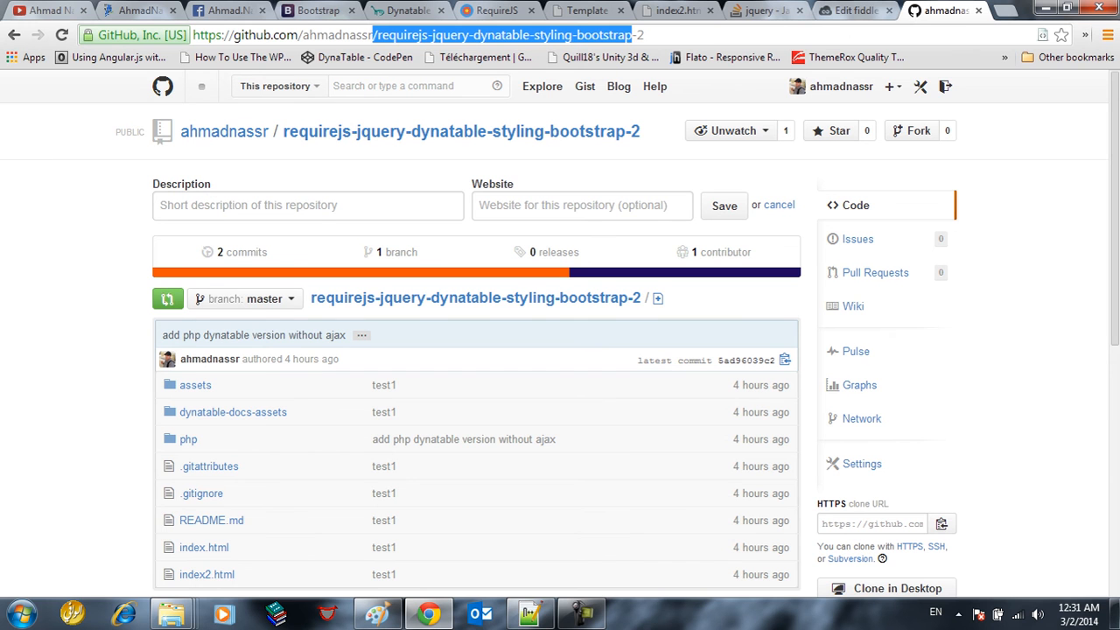
# - Scroll down through the GitHub repository's file list
pyautogui.scroll(-3)
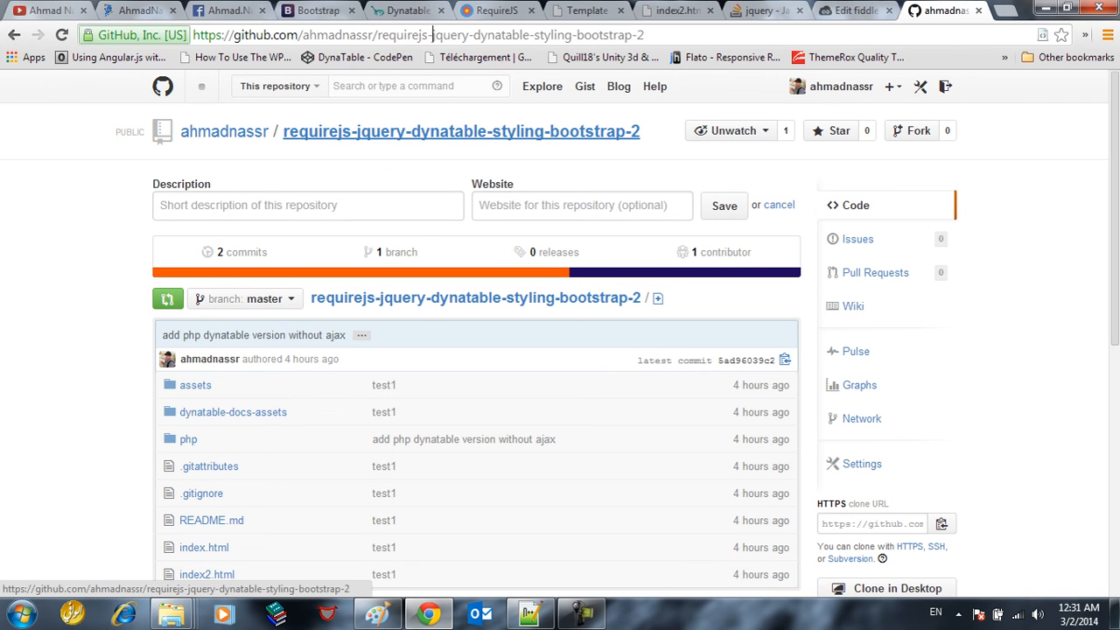
pyautogui.scroll(-3)
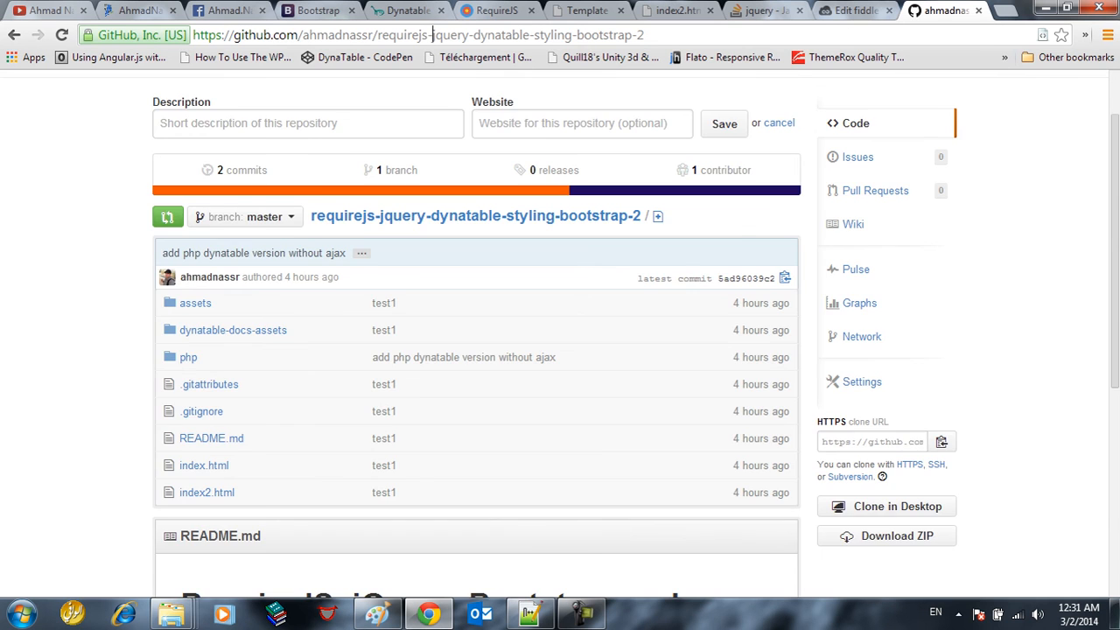
pyautogui.scroll(-3)
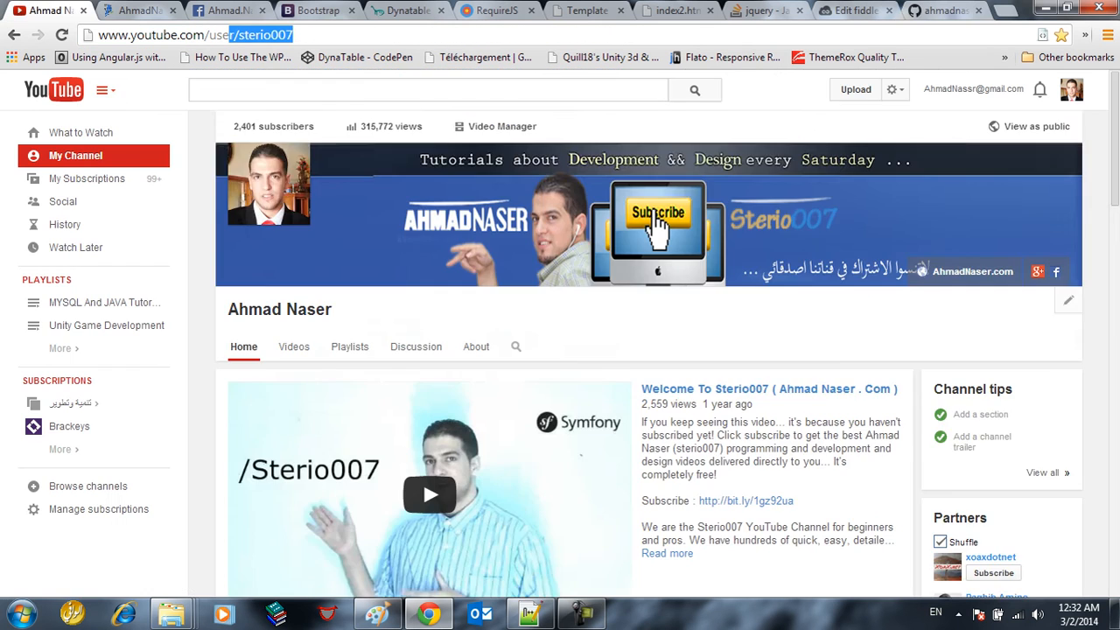
# - Scroll through the channel's tutorial playlists, then show the Dynatable and RequireJS project homepages
pyautogui.scroll(-3)
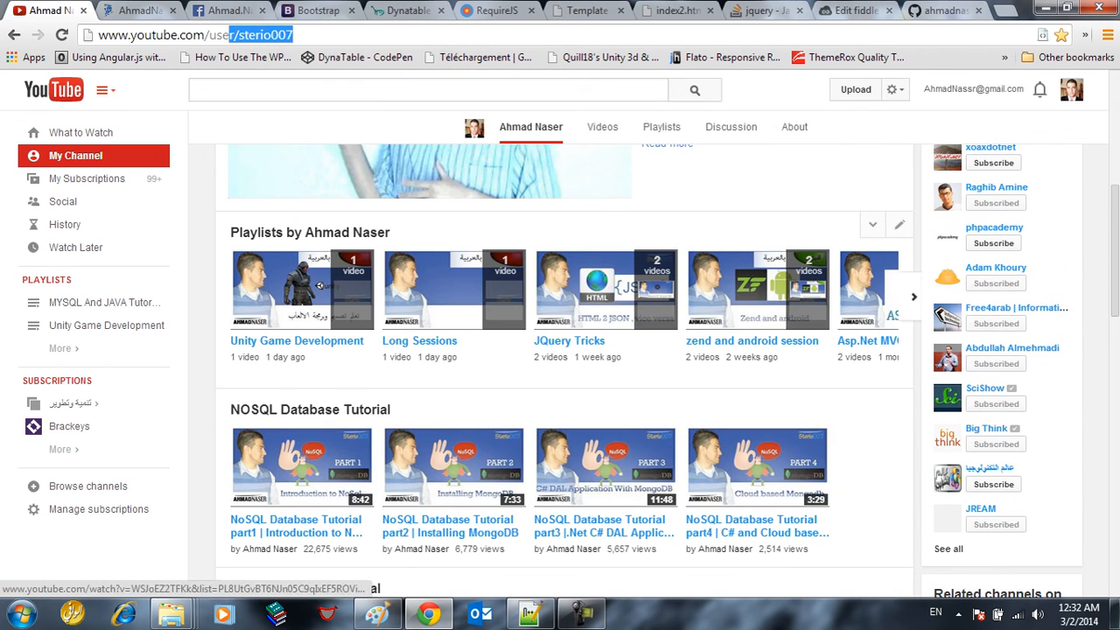
pyautogui.scroll(-3)
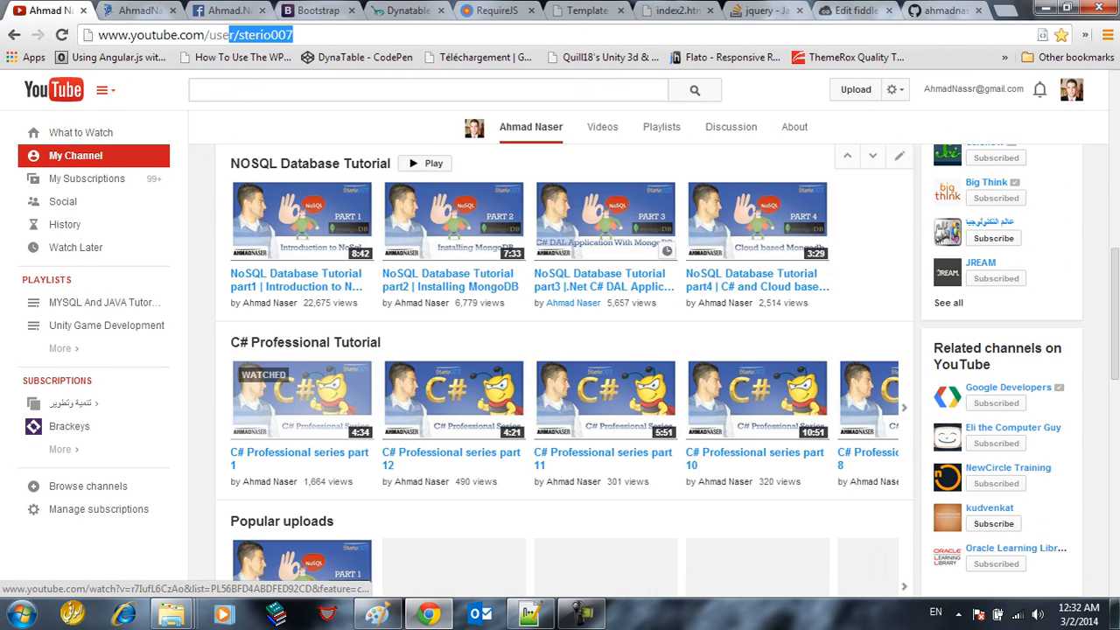
pyautogui.scroll(-3)
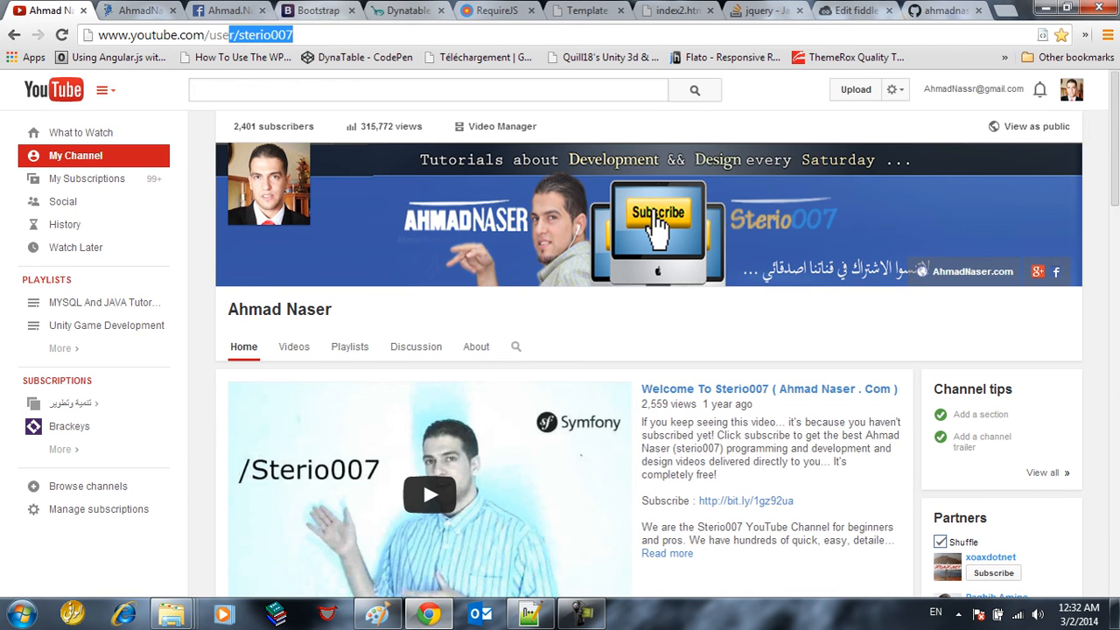
pyautogui.click(404, 11)
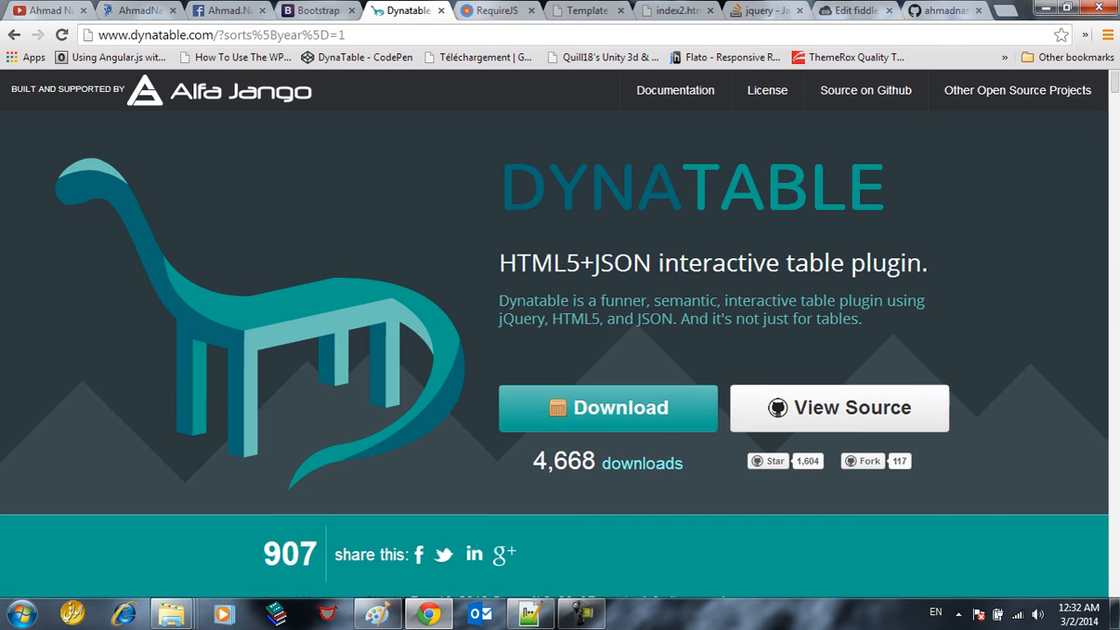
pyautogui.click(509, 10)
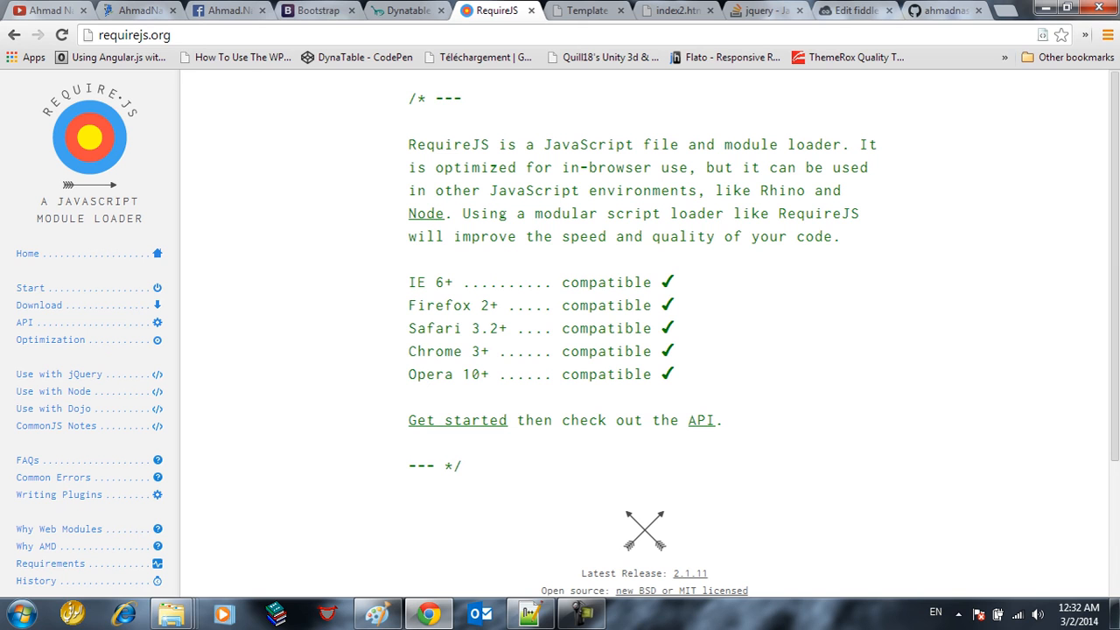